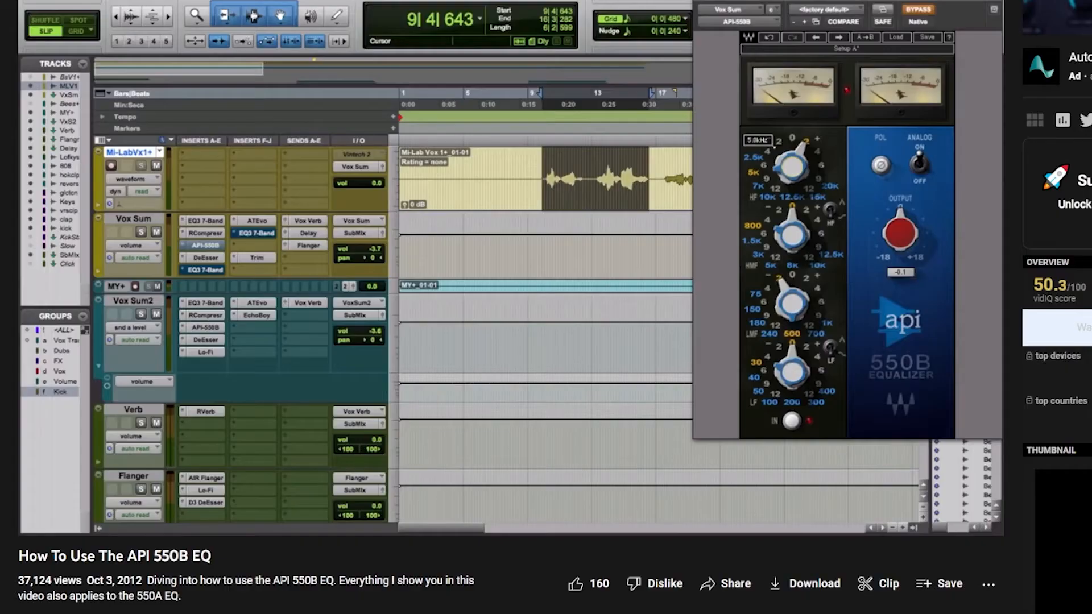
Lower the API-550A high band frequency from 10 kHz to 5 kHz
left_click_drag(790, 160, 797, 150)
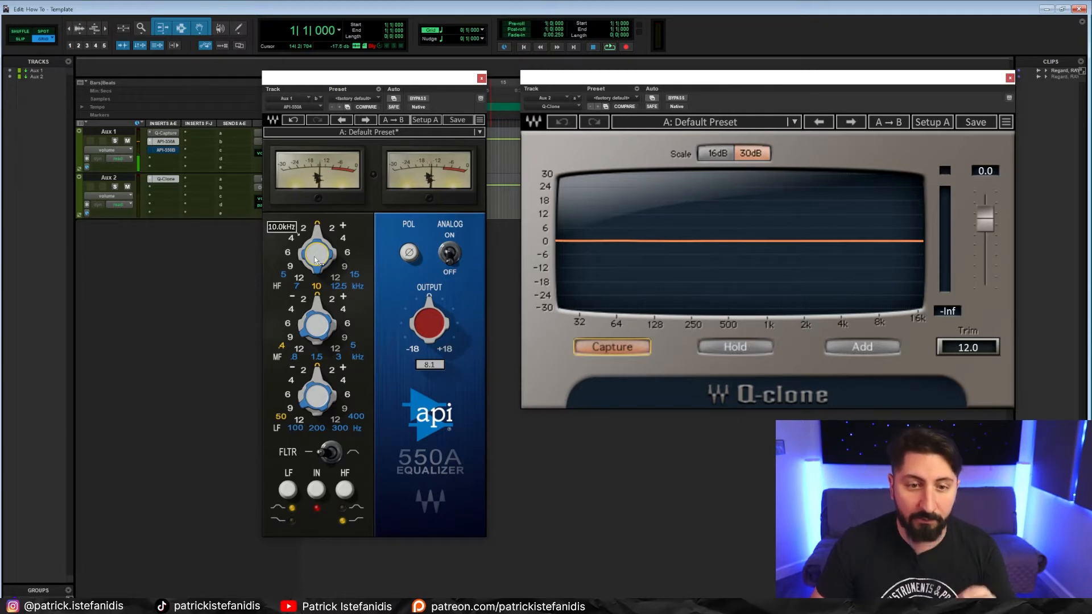
left_click_drag(316, 250, 314, 261)
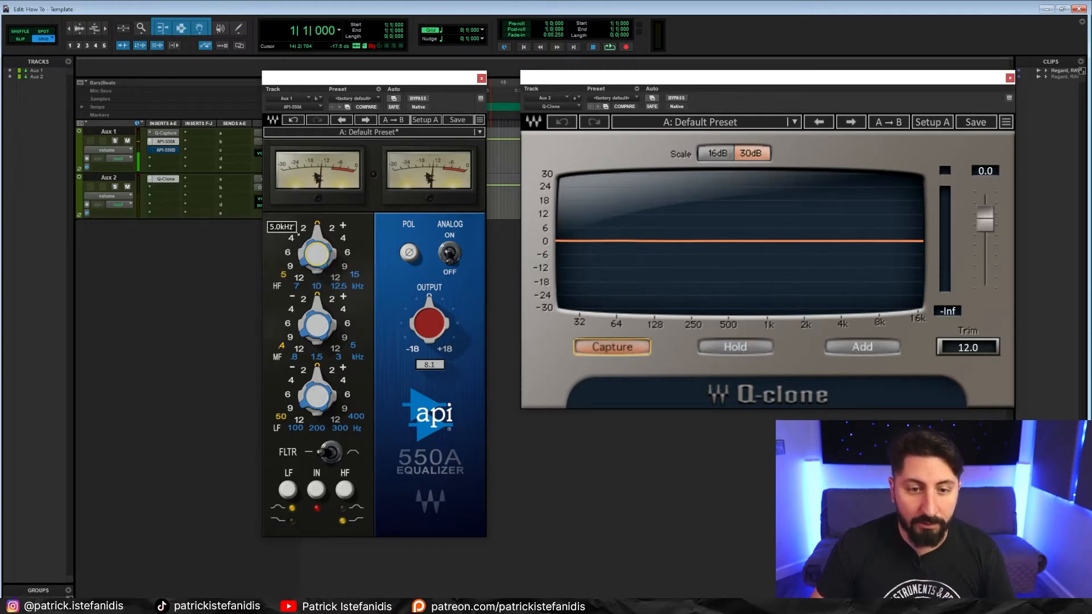
left_click_drag(317, 254, 320, 237)
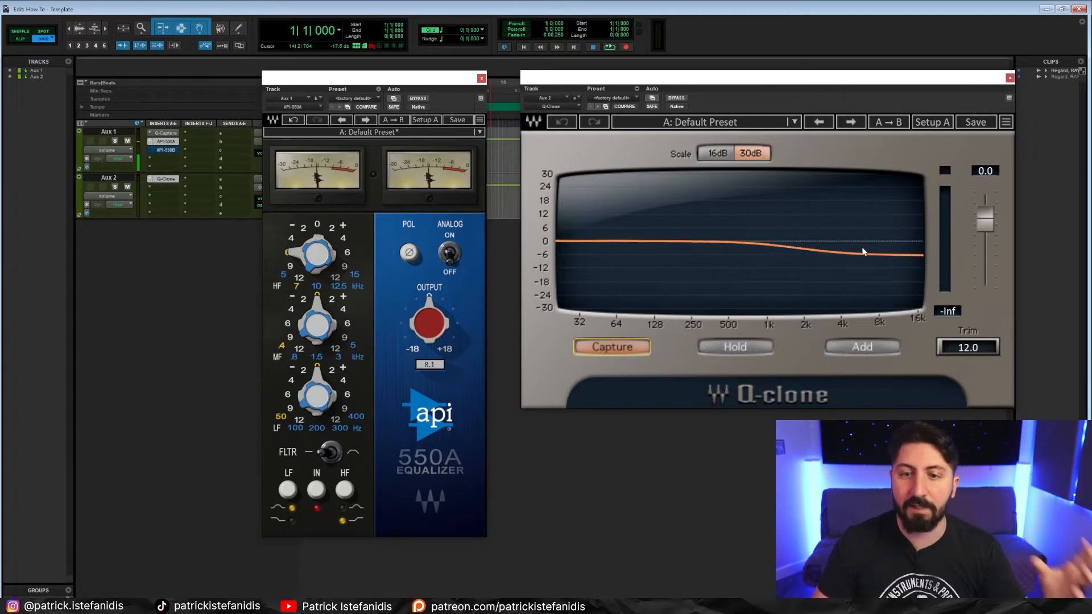
Return the 550A HF gain from a cut to 0 dB, then nudge it into a boost
left_click_drag(317, 253, 303, 240)
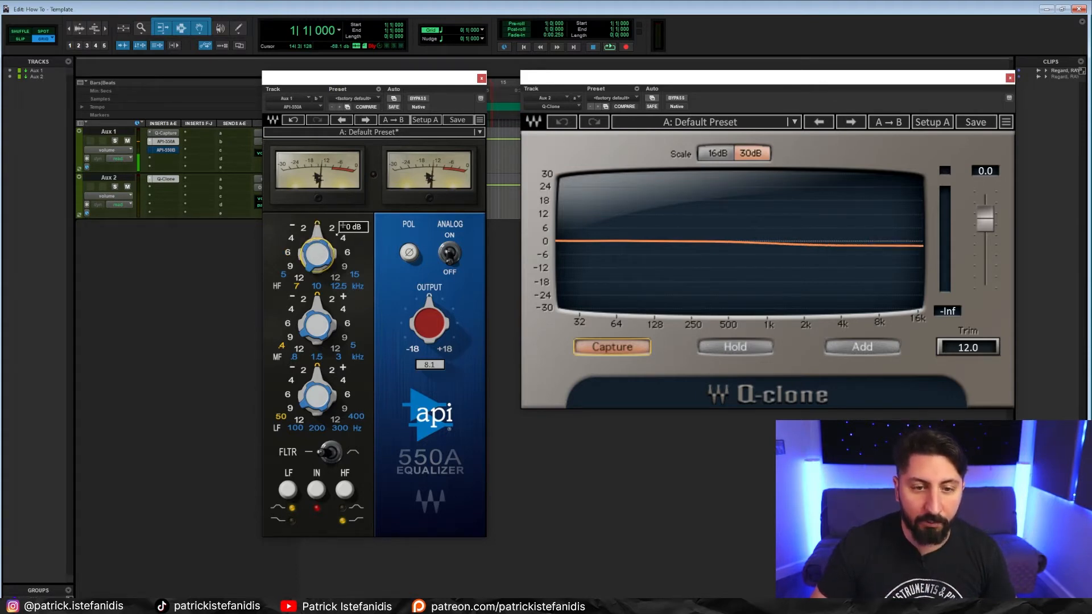
left_click_drag(316, 252, 320, 239)
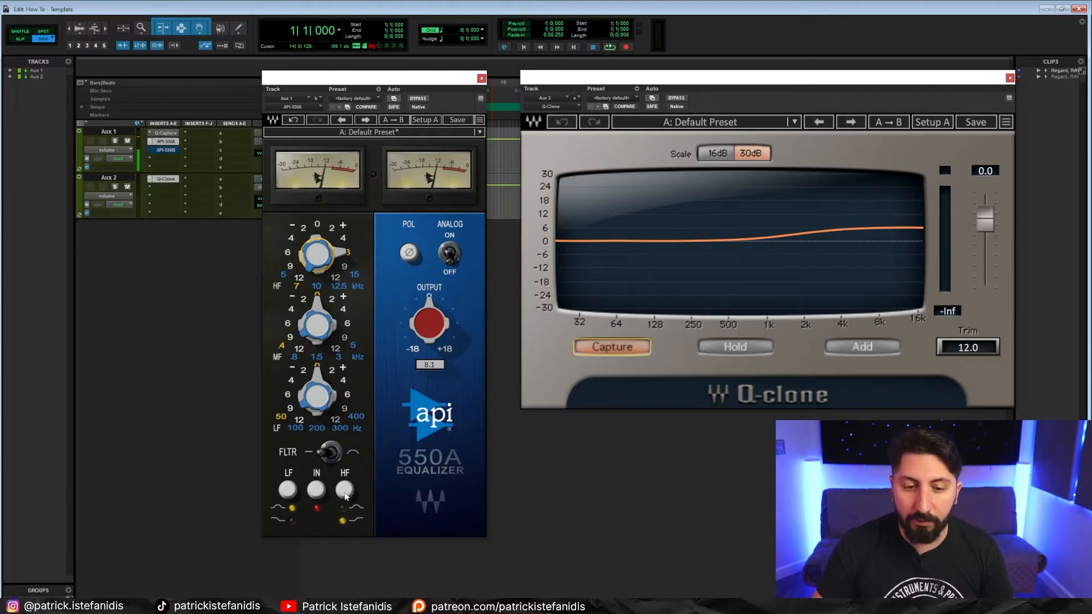
Switch the 550A high band's curve shape with the HF shelf/peak button
left_click(344, 489)
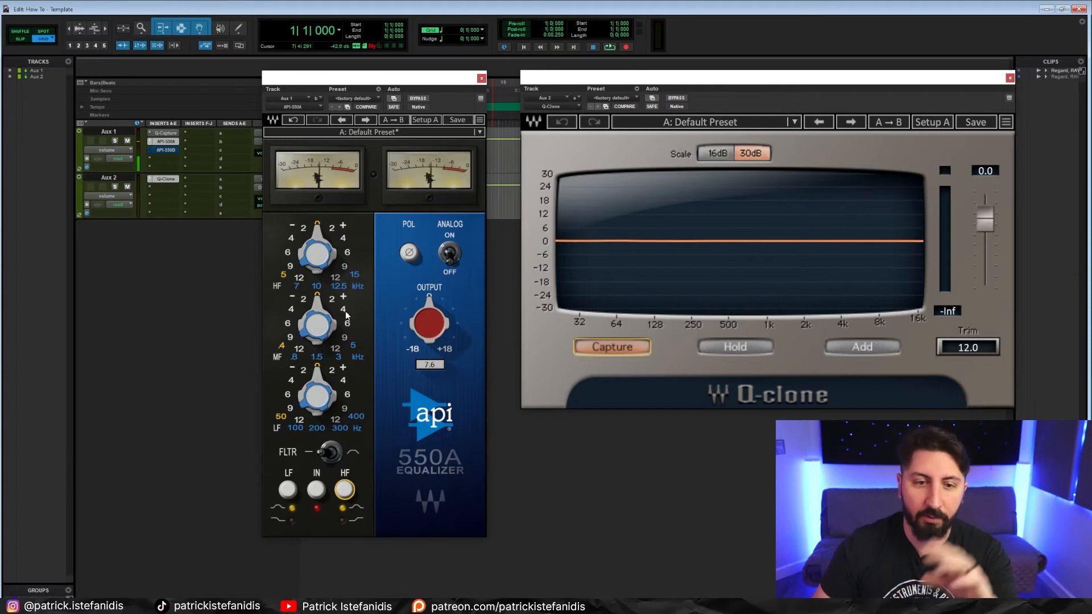
mouse_move(317, 356)
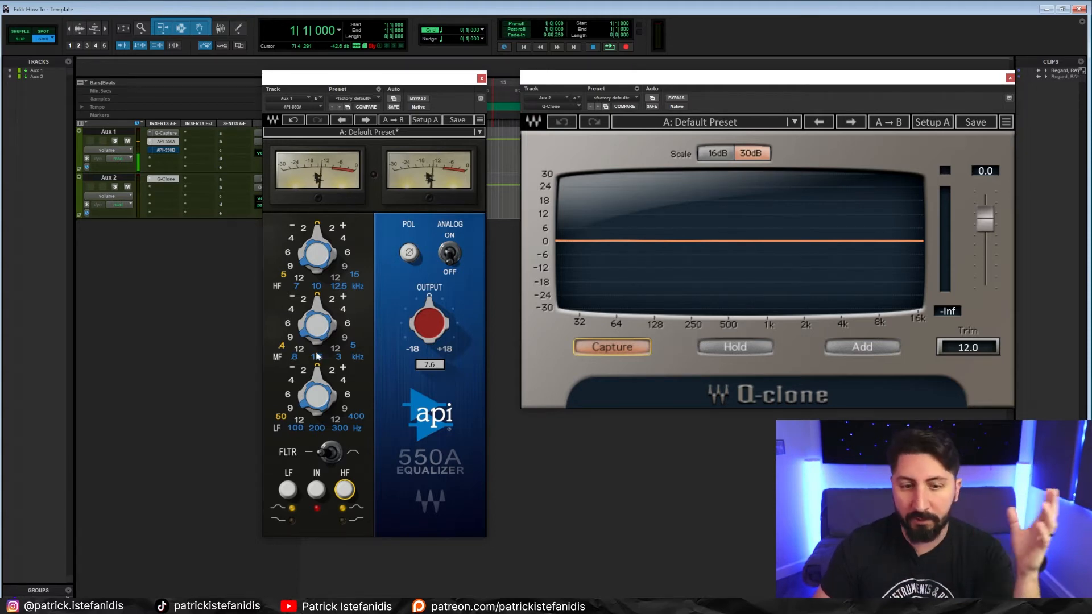
Adjust the API 550A mid band gain while watching Q-Clone
left_click_drag(317, 324, 324, 359)
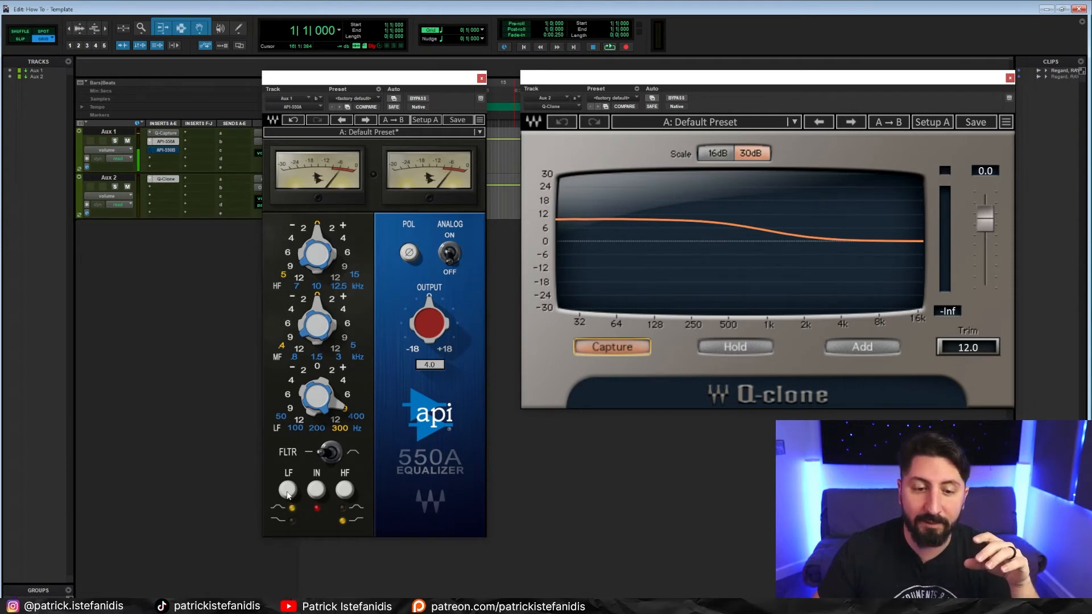
Toggle the 550A low band between shelf and bell shape
left_click(287, 490)
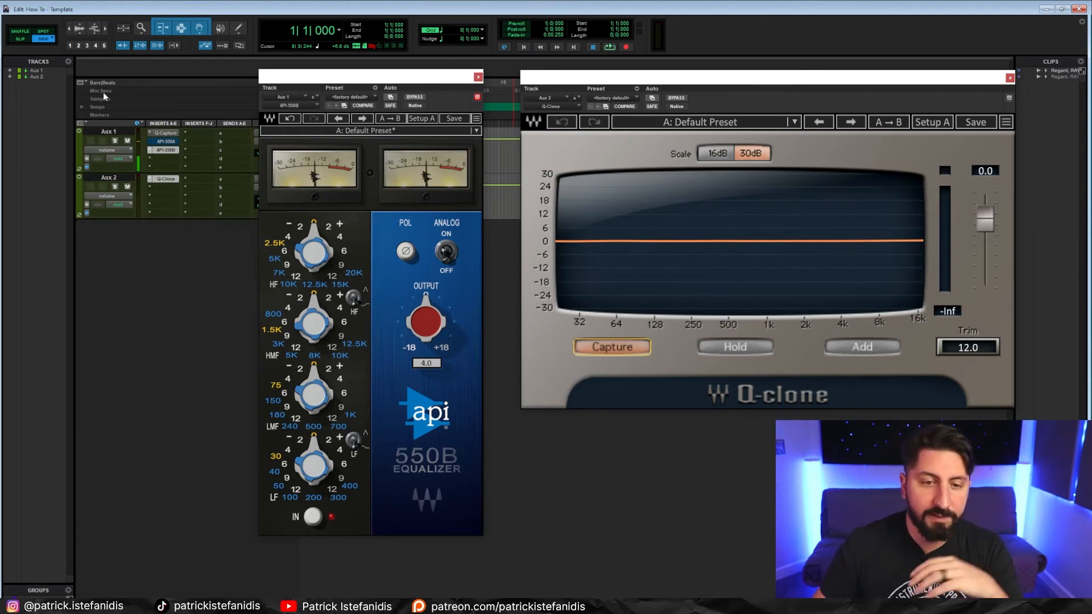
Boost the API 550B high band gain while watching the Q-Clone graph
left_click_drag(312, 251, 327, 257)
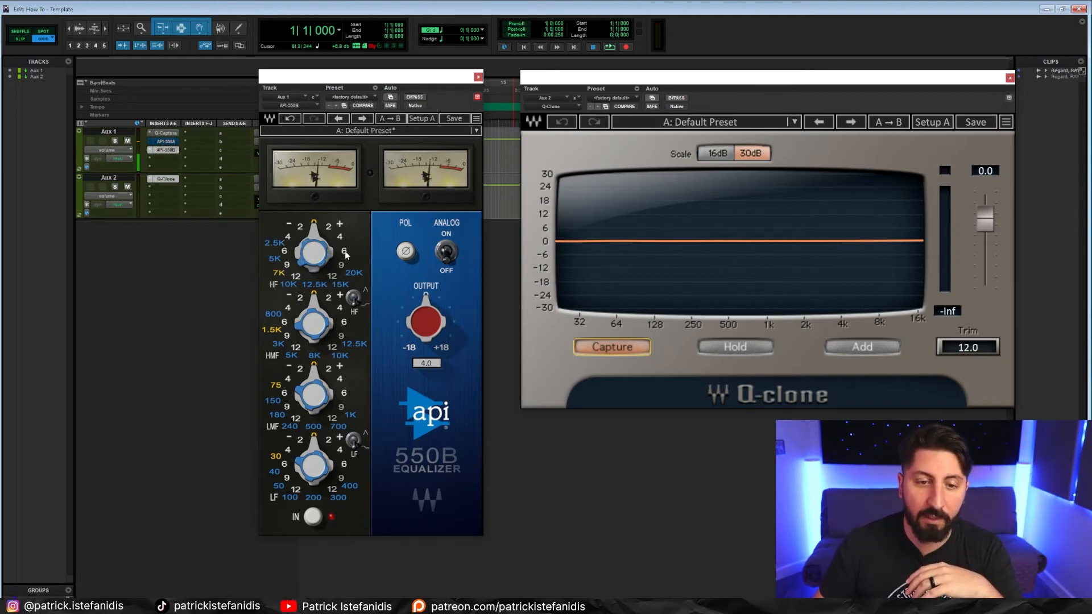
left_click_drag(313, 251, 327, 236)
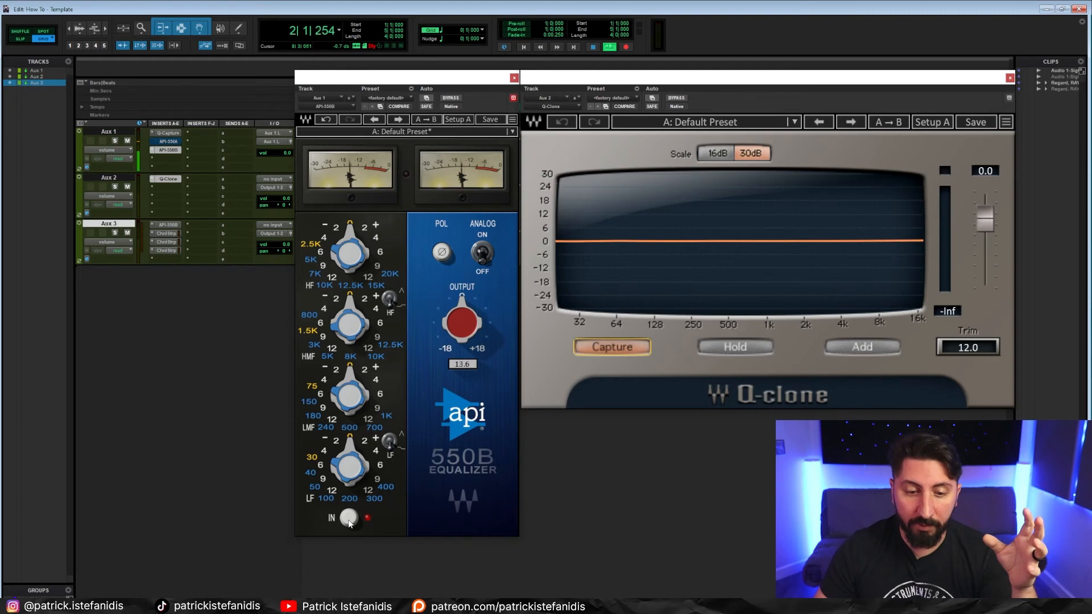
Engage the 550B EQ with the IN button and invert polarity with POL
left_click(348, 517)
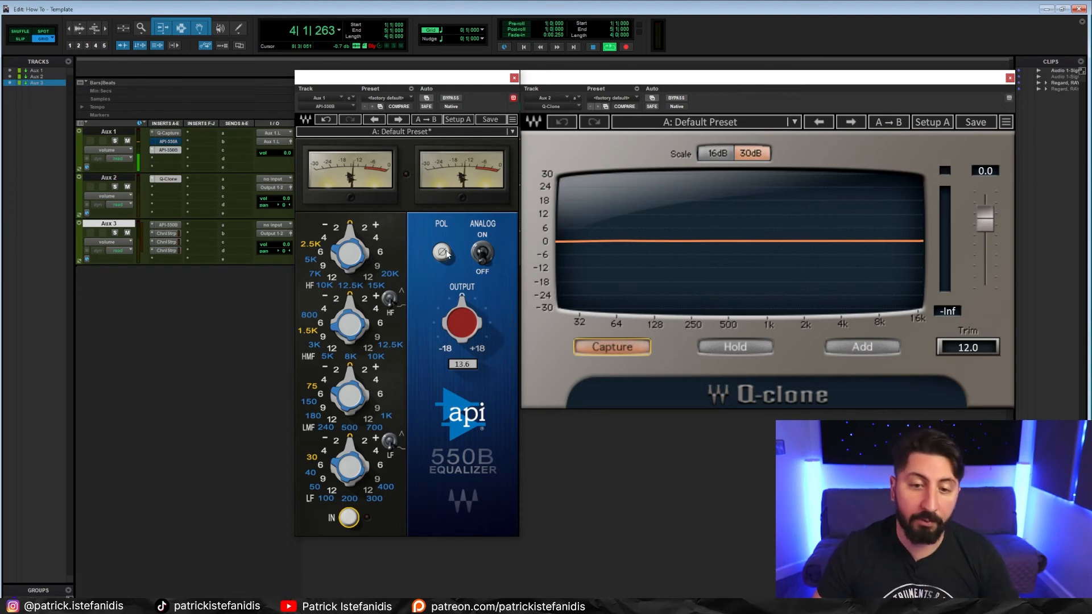
left_click(440, 251)
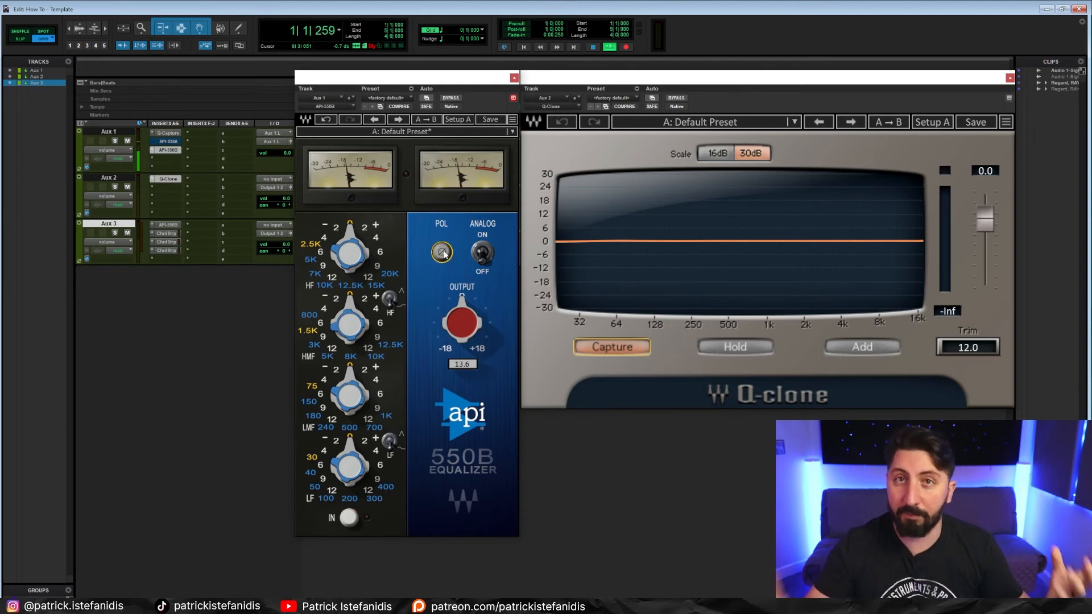